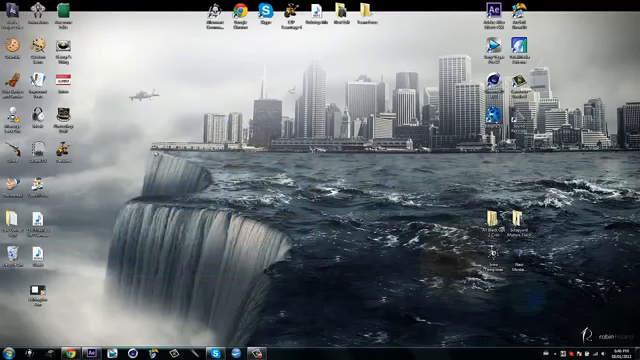
pyautogui.moveTo(200, 302)
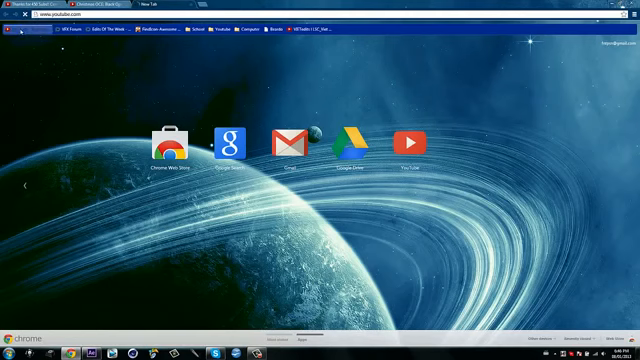
# - Go to YouTube and search for 'Yaddle' to find the channel
pyautogui.click(412, 144)
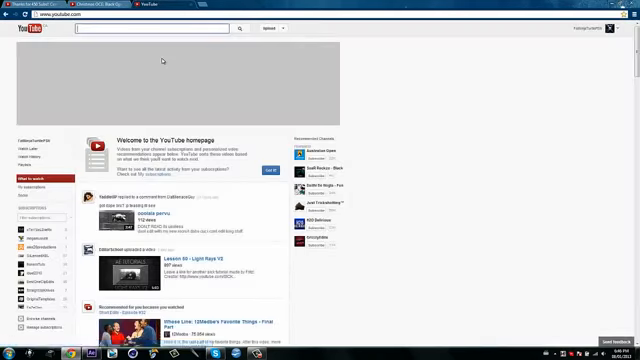
pyautogui.write('Yaddleup')
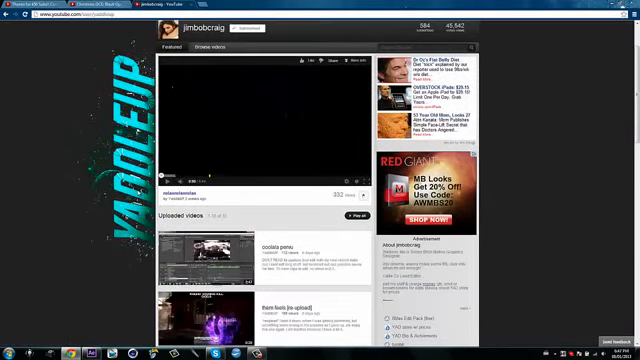
# - Open the Christmas edit pack video from the uploads and expand its description for the download links
pyautogui.scroll(-3)
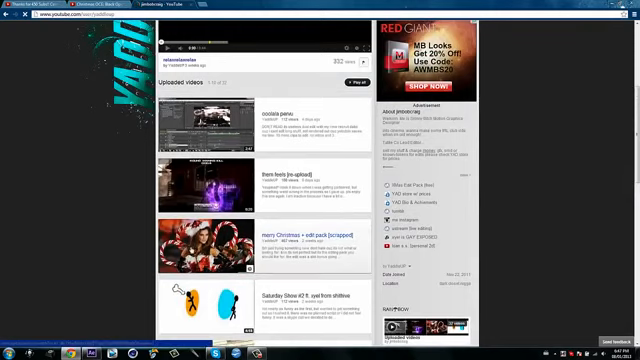
pyautogui.click(300, 236)
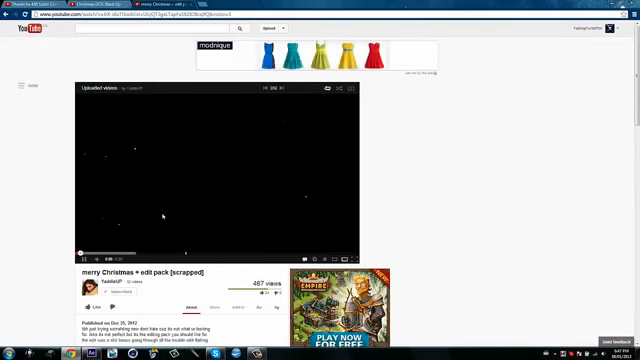
pyautogui.scroll(-3)
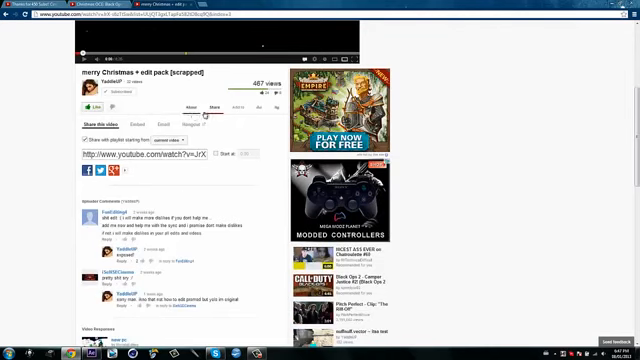
pyautogui.click(188, 96)
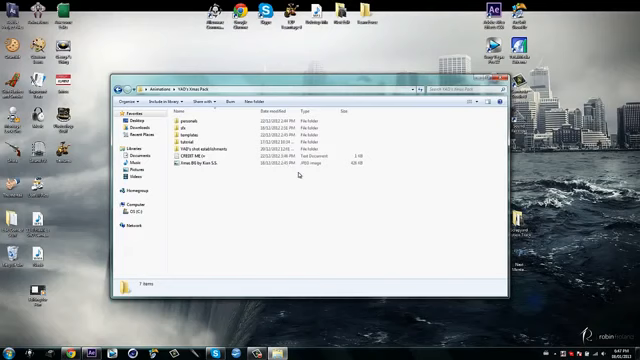
# - Open the shapes subfolder of the downloaded pack and select one of the three clips
pyautogui.click(200, 122)
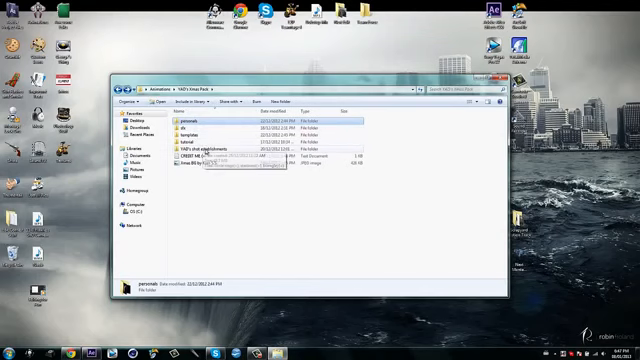
pyautogui.doubleClick(200, 156)
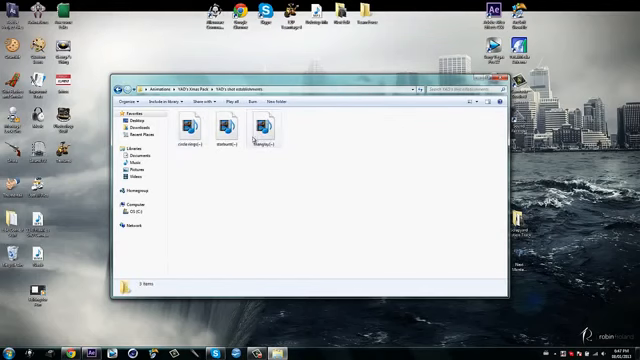
pyautogui.click(222, 124)
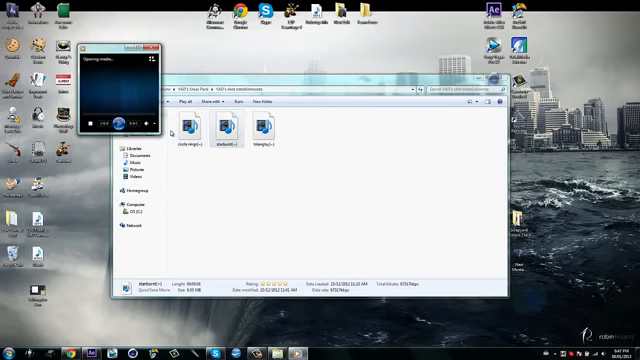
# - Attempt to preview the shape clip in QuickTime Player twice, dismissing the playback error
pyautogui.doubleClick(264, 126)
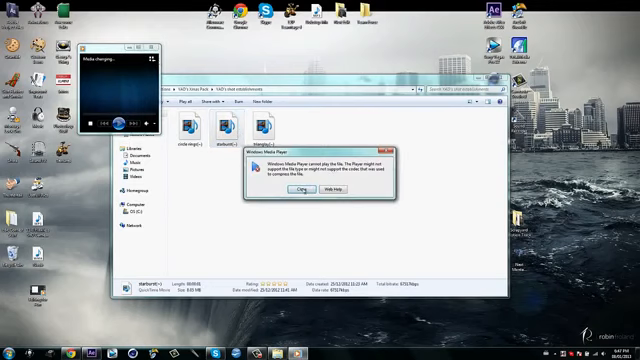
pyautogui.click(302, 188)
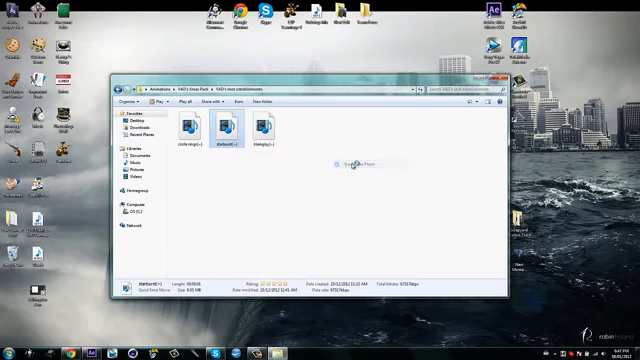
pyautogui.moveTo(348, 164)
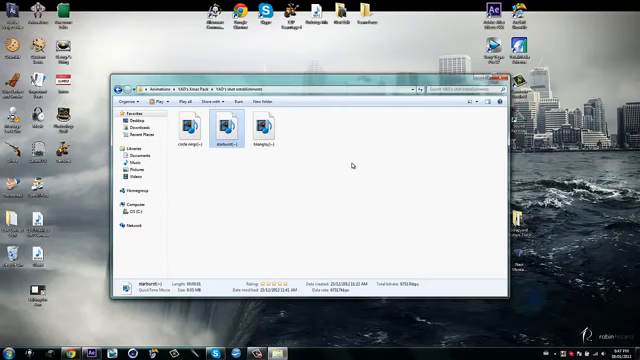
pyautogui.moveTo(420, 192)
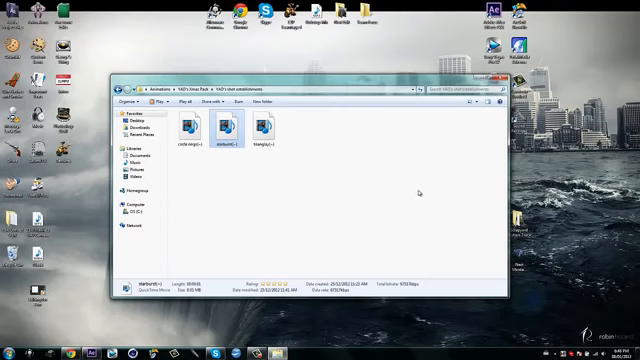
pyautogui.doubleClick(226, 124)
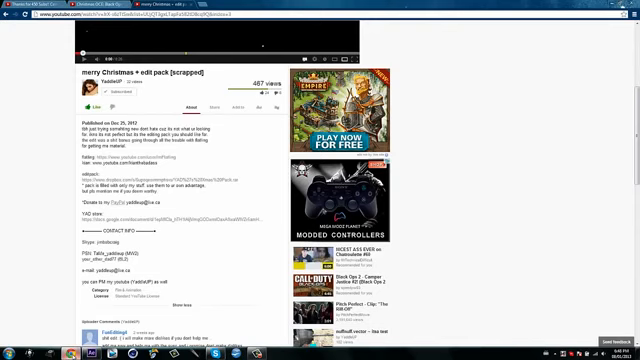
# - Scroll back through the video page to the channel's uploaded videos
pyautogui.scroll(3)
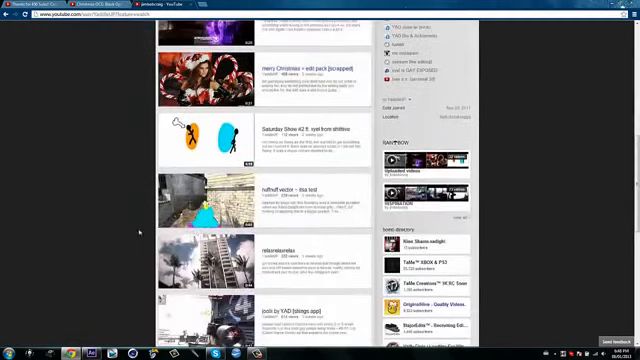
pyautogui.scroll(-3)
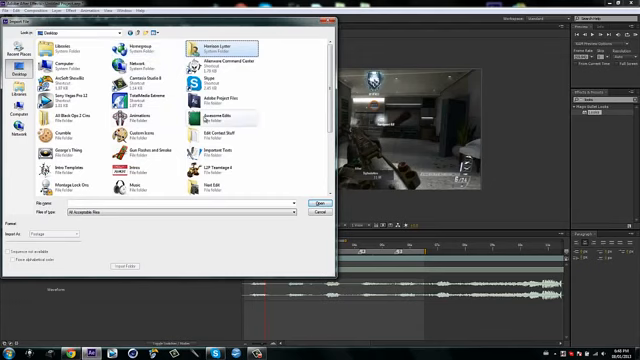
# - Browse the import dialog to the downloaded shapes folder
pyautogui.click(140, 120)
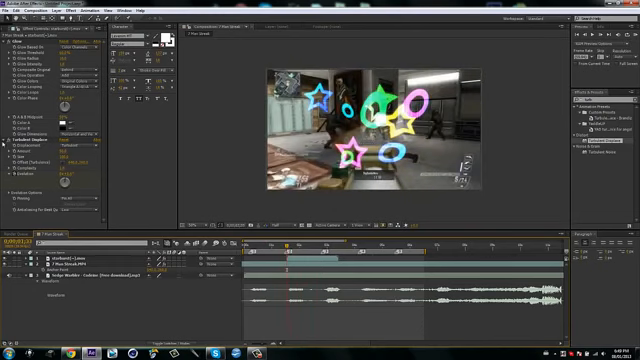
# - Show the imported shape clips in the Project panel after layering them over the gameplay
pyautogui.click(8, 36)
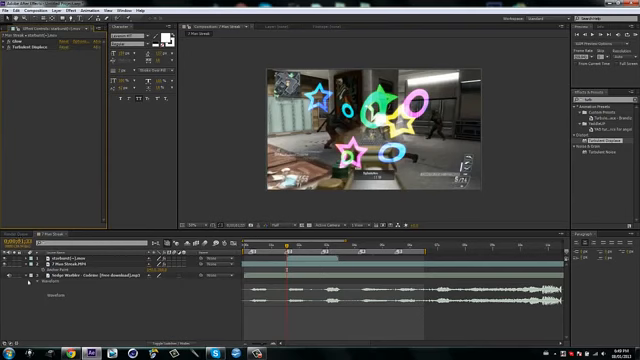